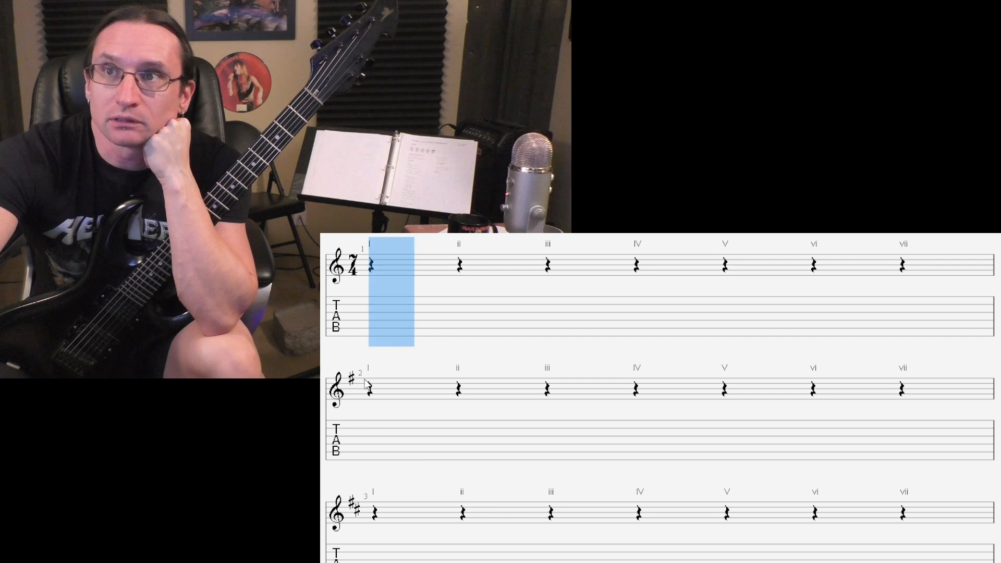
click(636, 265)
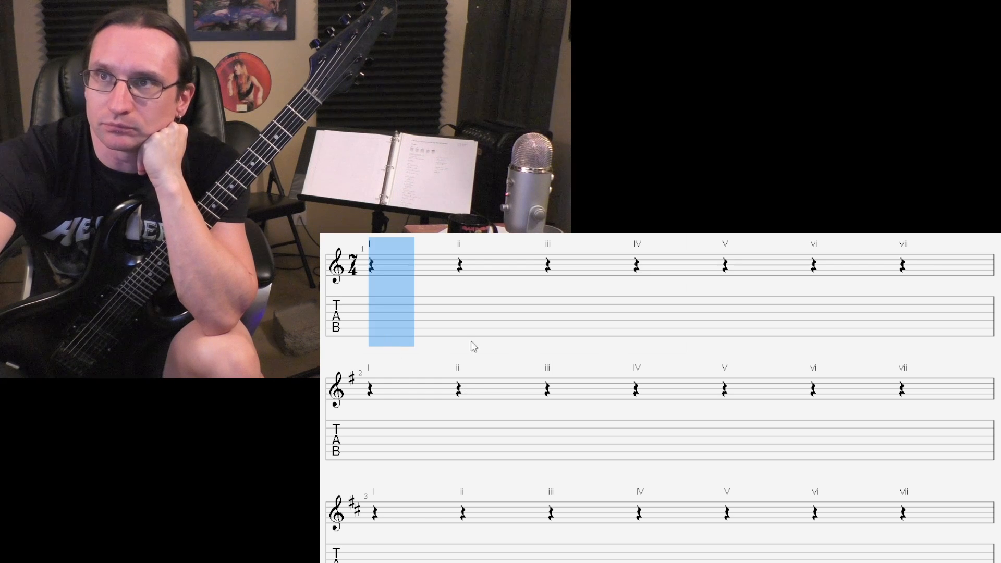
click(636, 264)
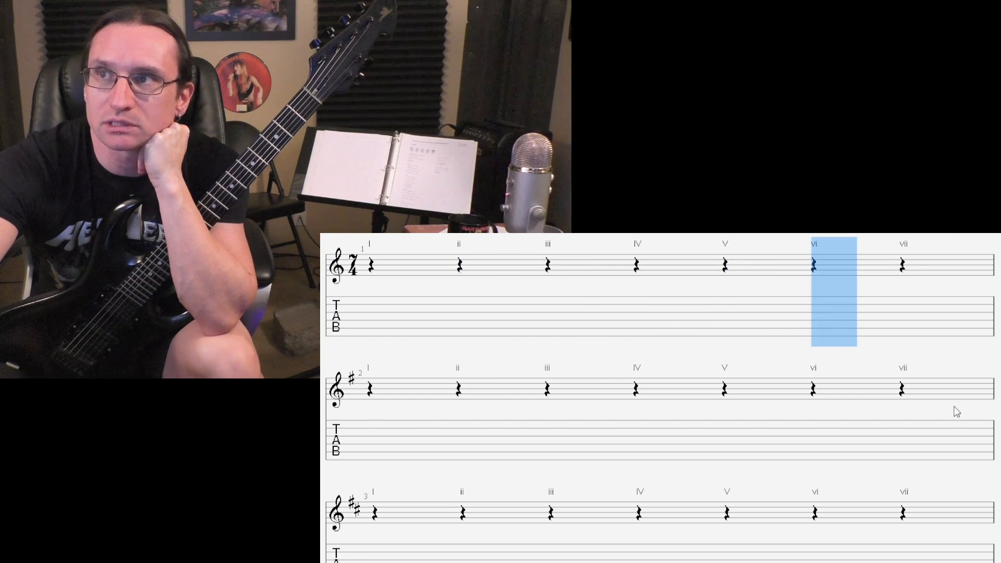
click(903, 266)
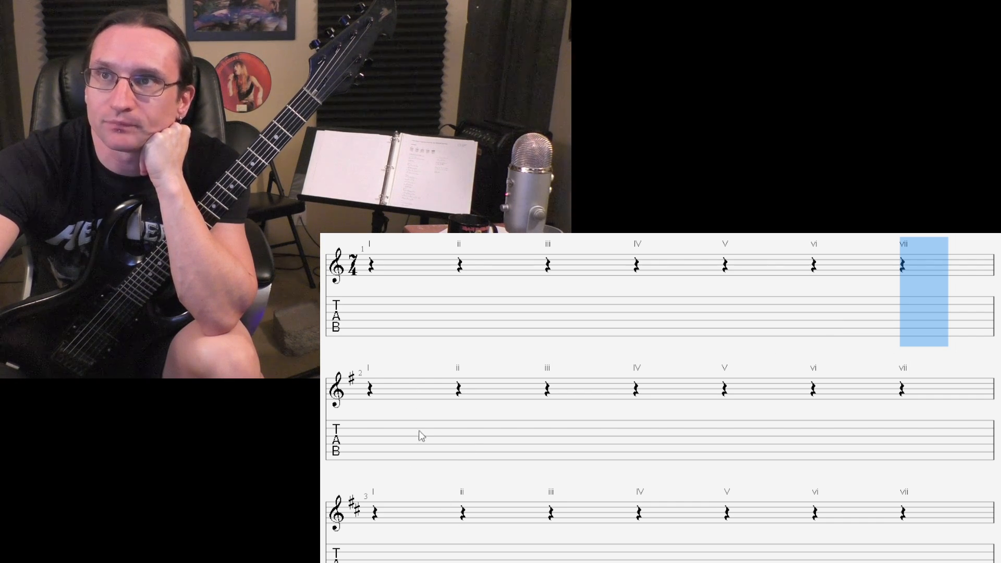
click(370, 265)
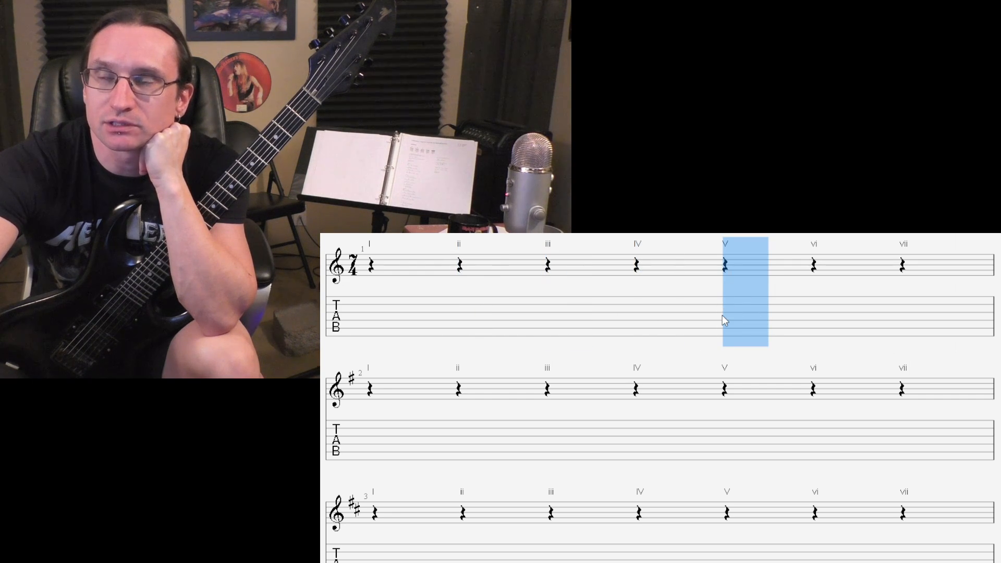
mouse_move(374, 425)
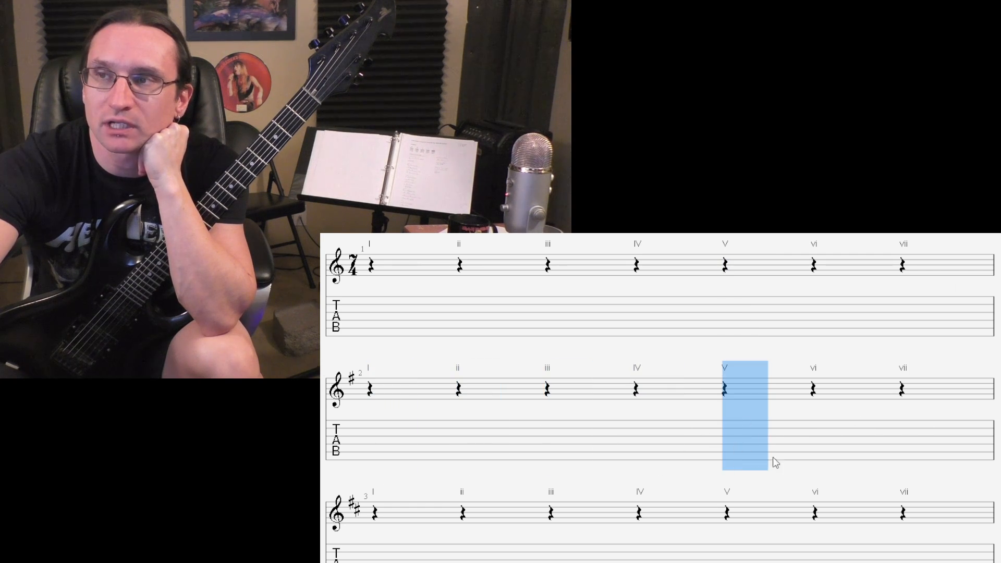
mouse_move(364, 548)
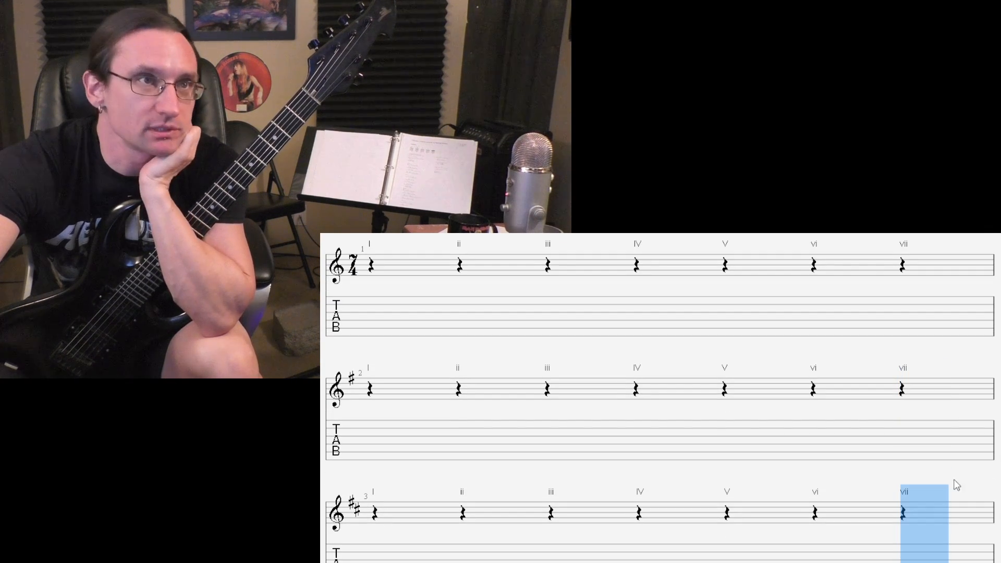
click(370, 336)
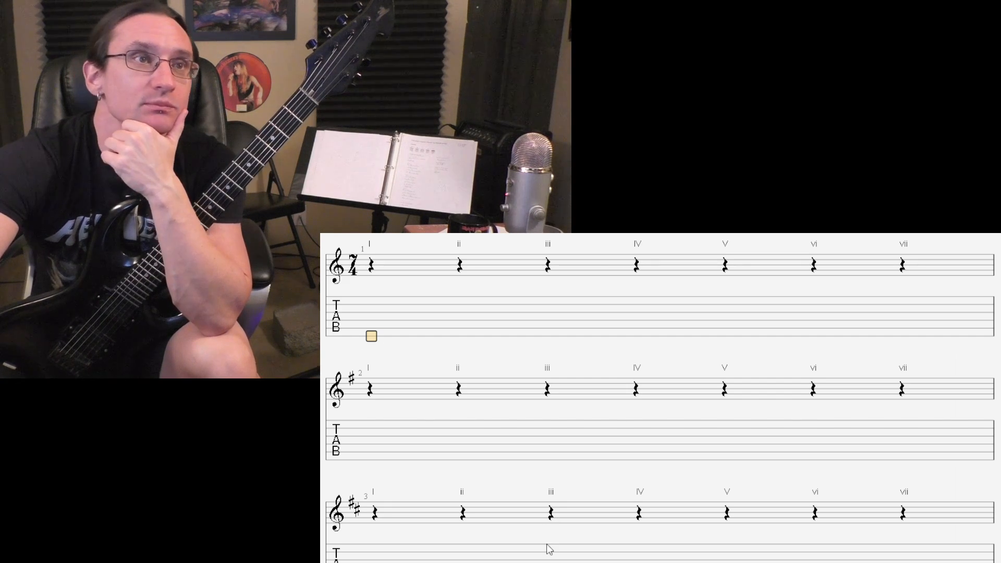